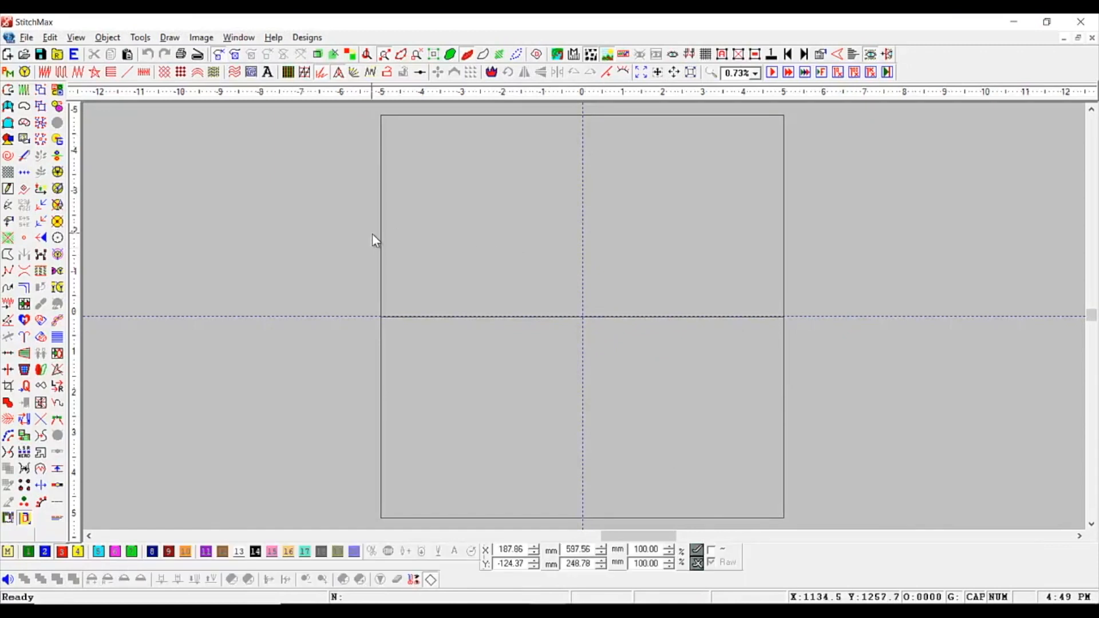
Step: Draw a wavy curve and place the first points of the two-sided curved shape beneath it
left_click(9, 91)
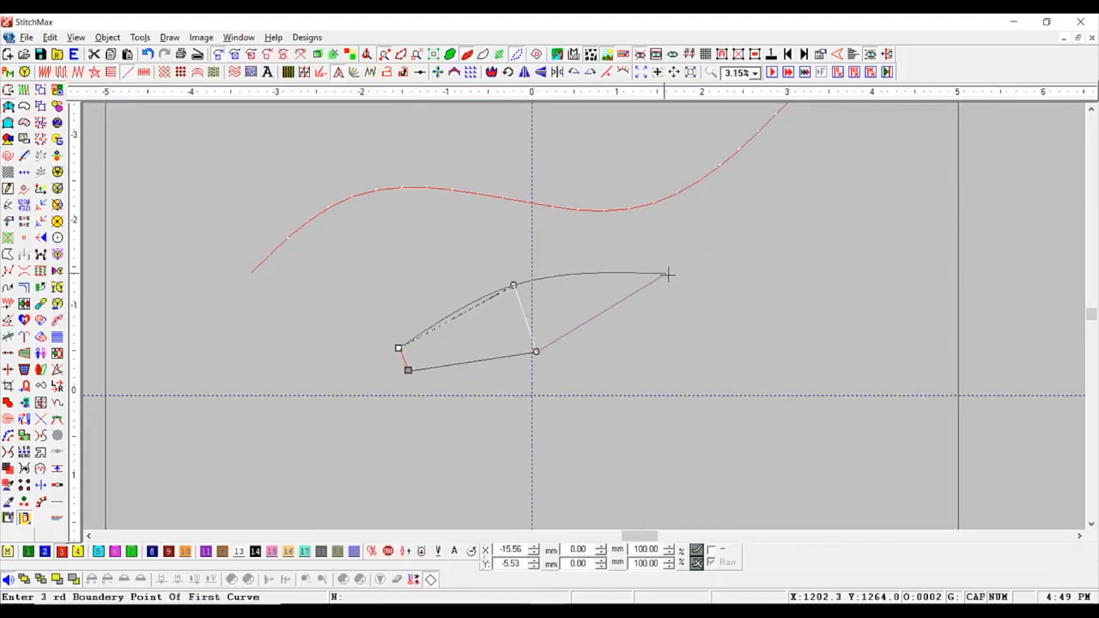
left_click(793, 247)
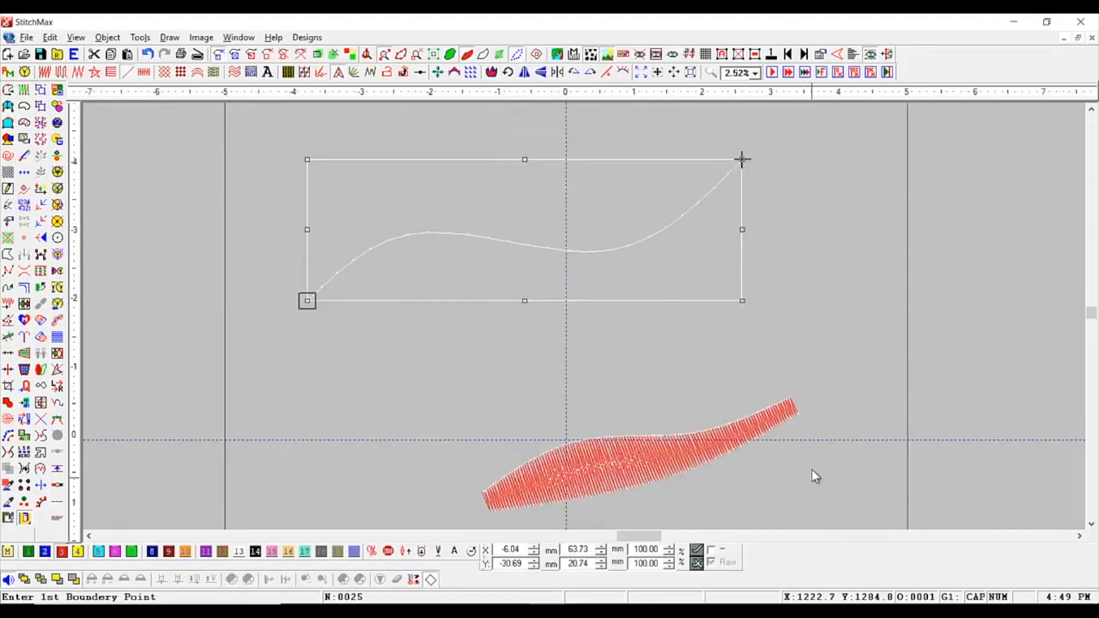
mouse_move(430, 291)
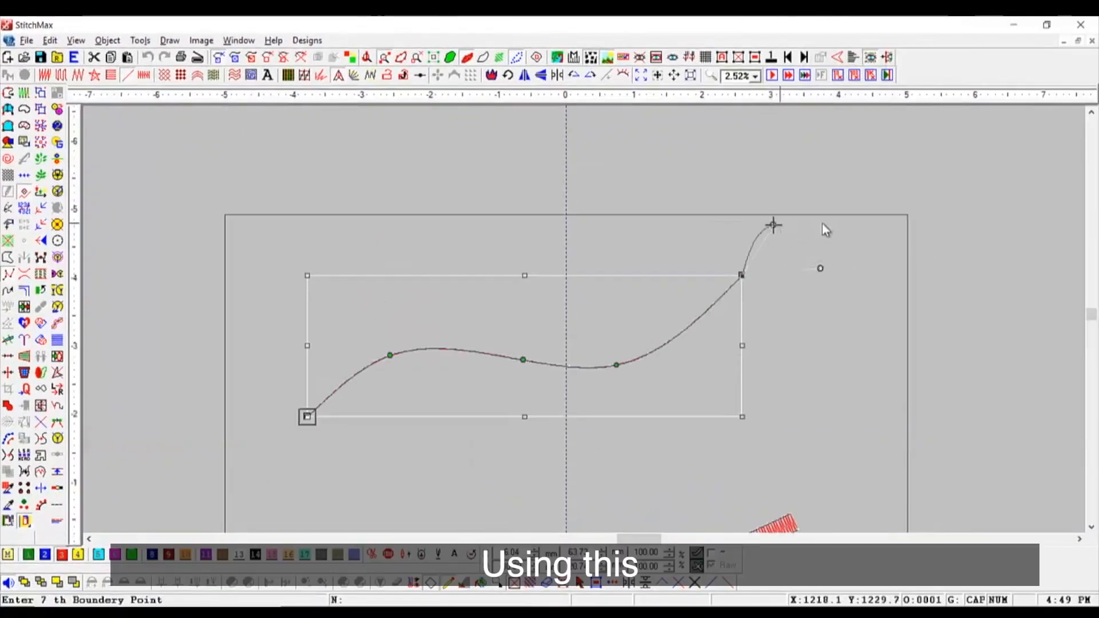
Step: Continue the curve from its last point into a looping tail
left_click(866, 365)
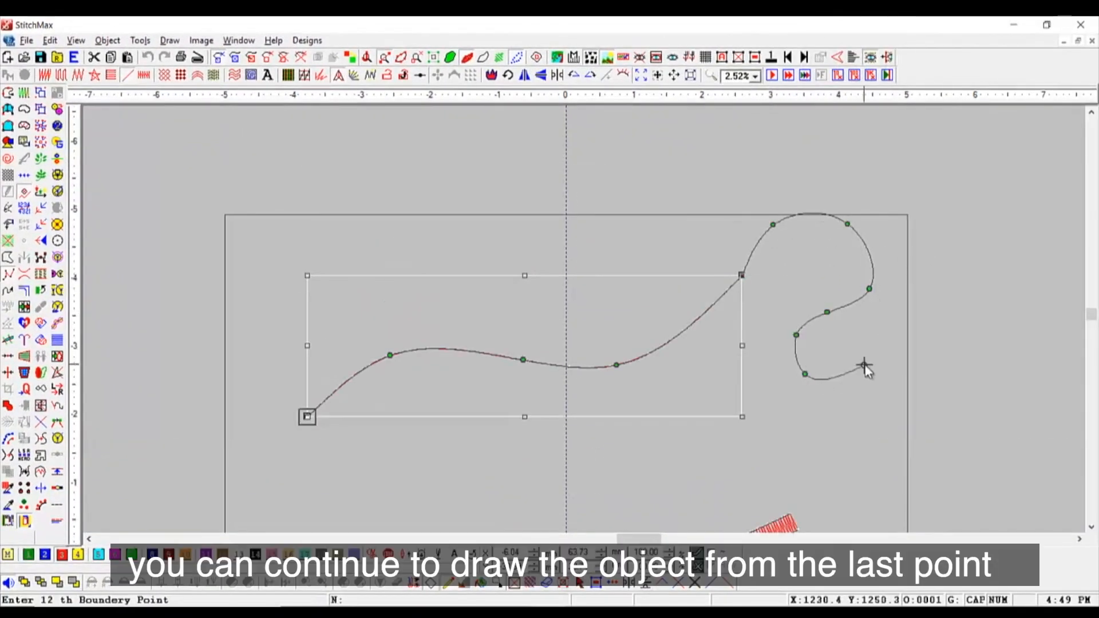
left_click(777, 429)
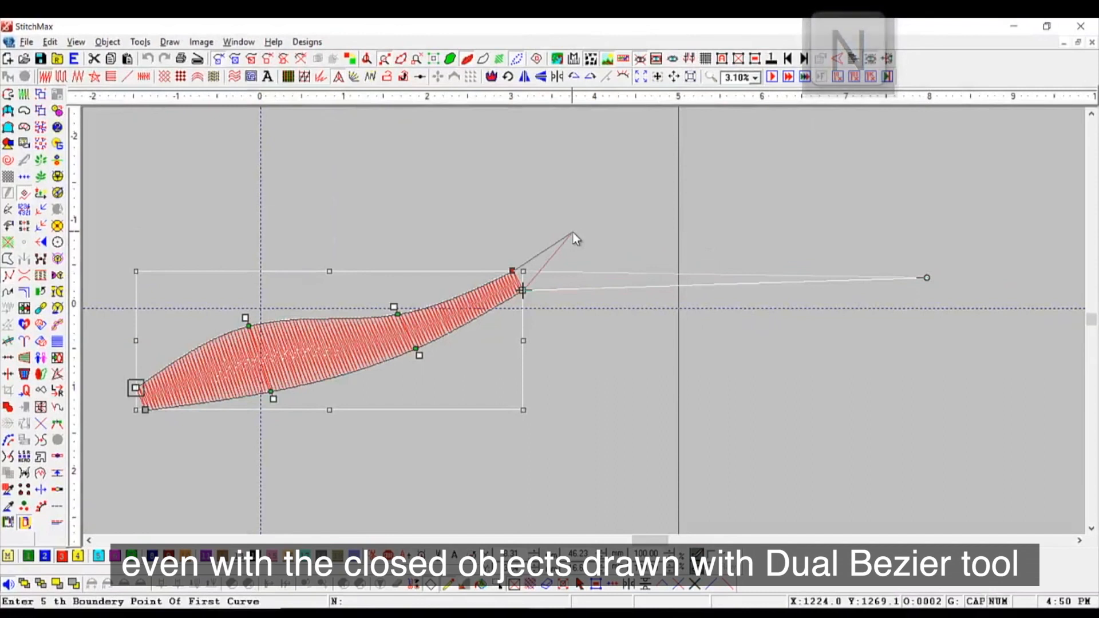
Step: Add a further boundary point extending the red filled shape
left_click(637, 179)
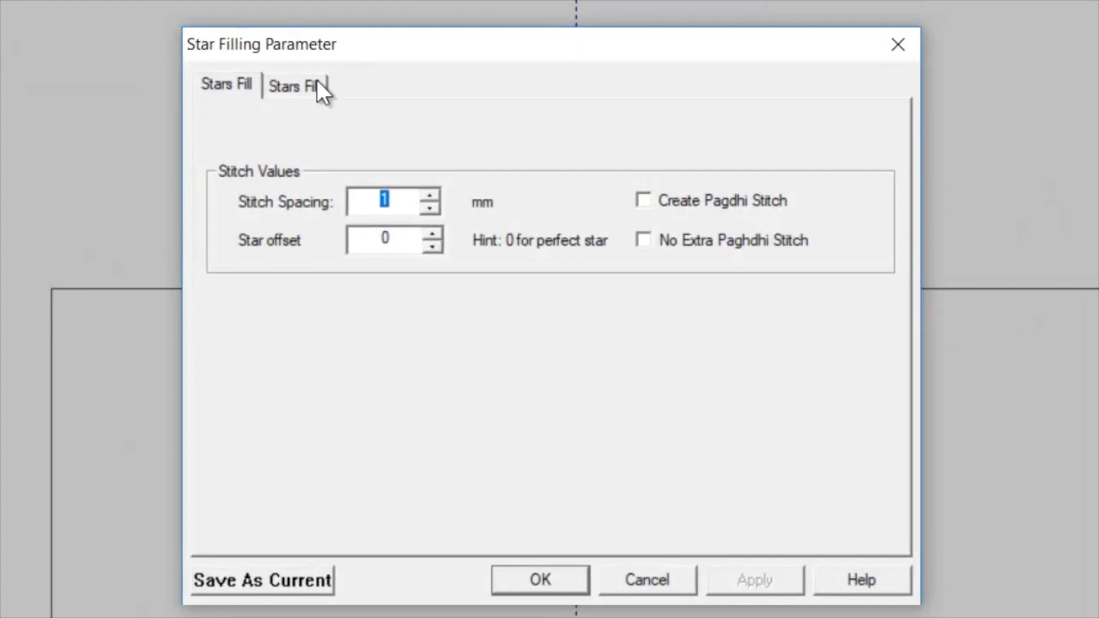
Step: Adjust the second page of star fill options, then start a new outline at the leaf tip
left_click(294, 85)
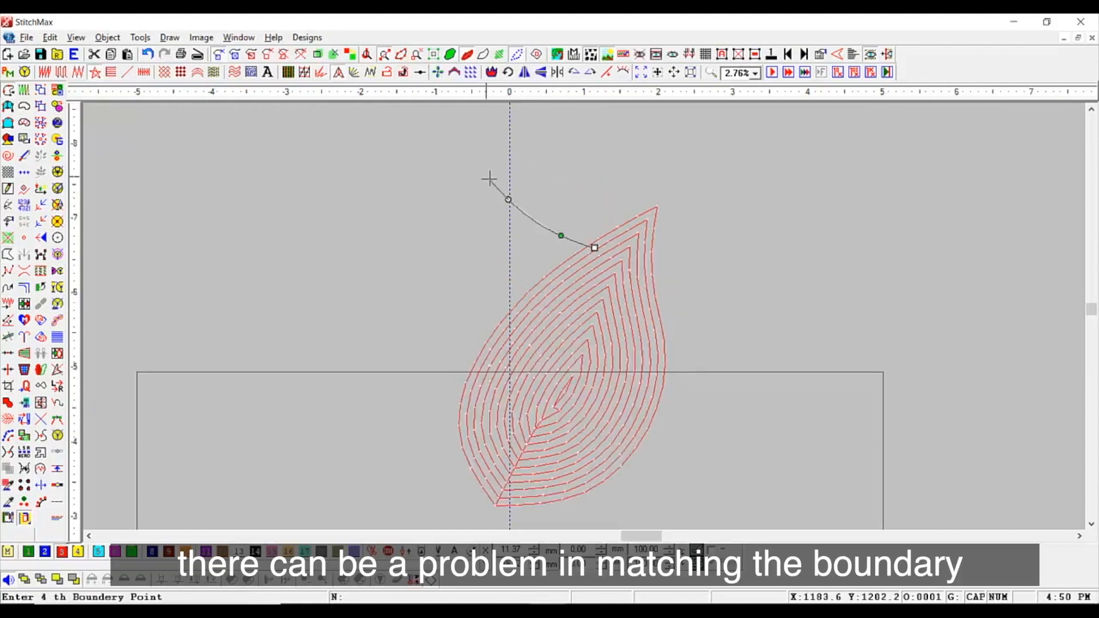
left_click(471, 466)
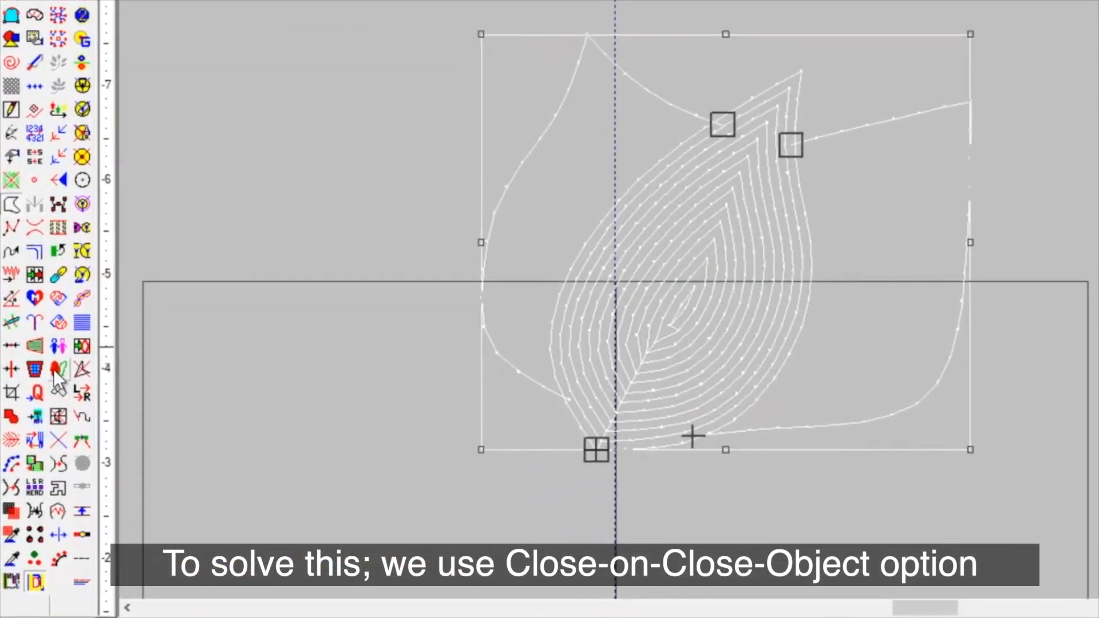
mouse_move(58, 390)
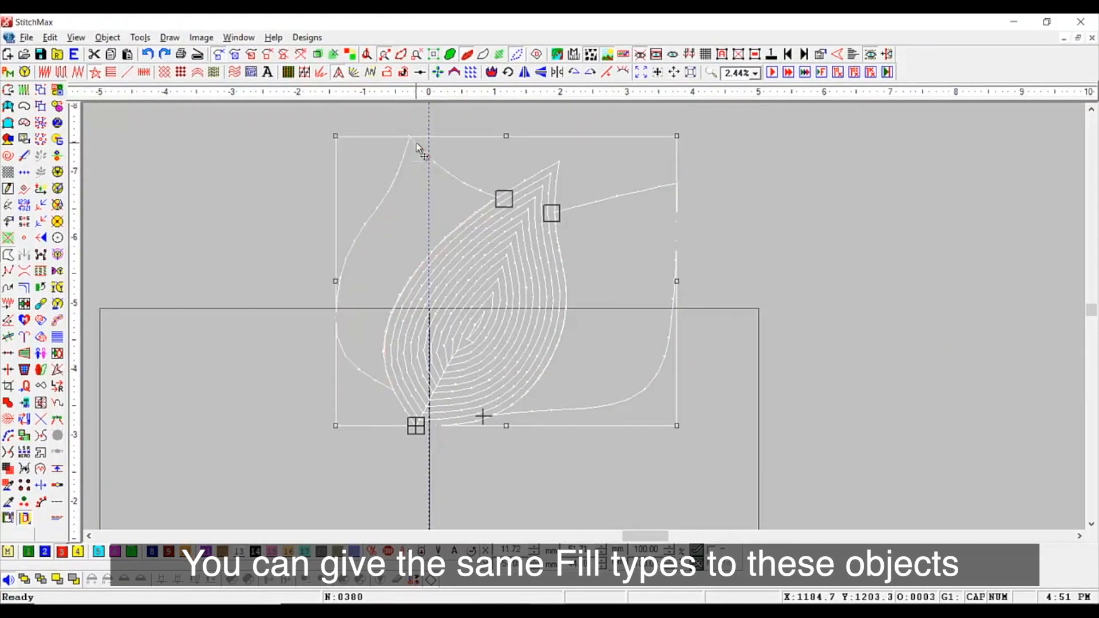
Step: Enable Skip First Boundary in the outer leaf's star fill settings and apply
key("f")
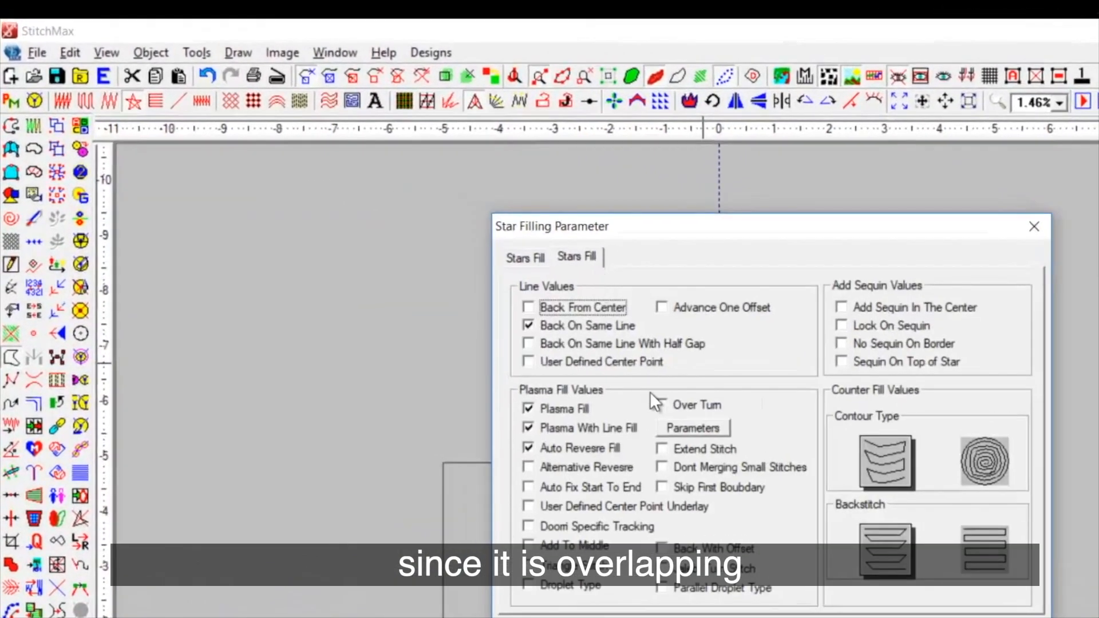
left_click(490, 364)
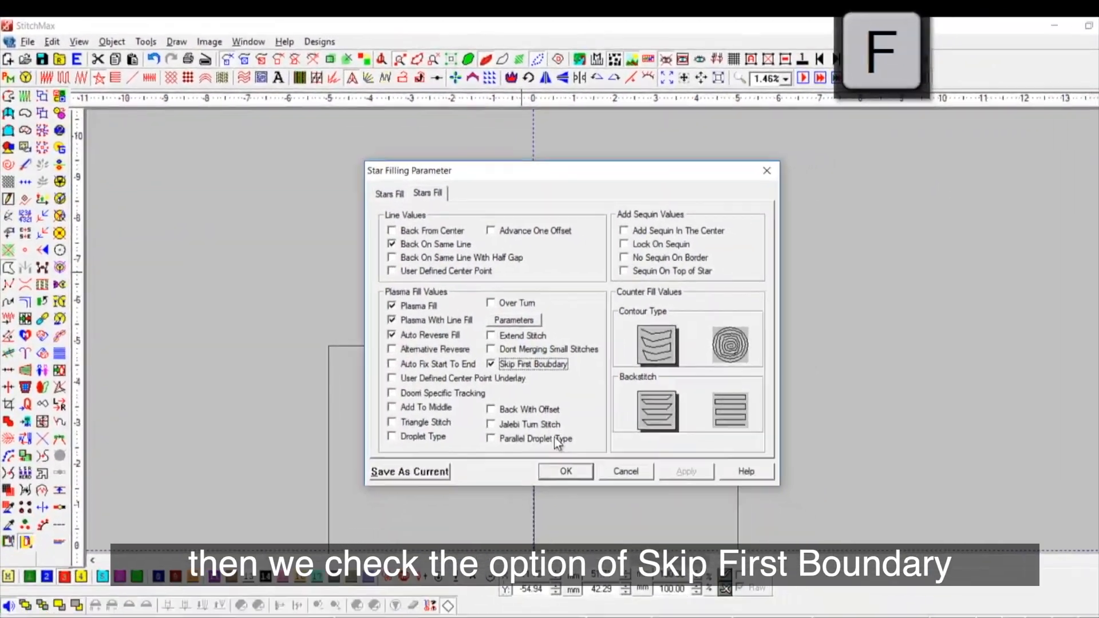
left_click(565, 472)
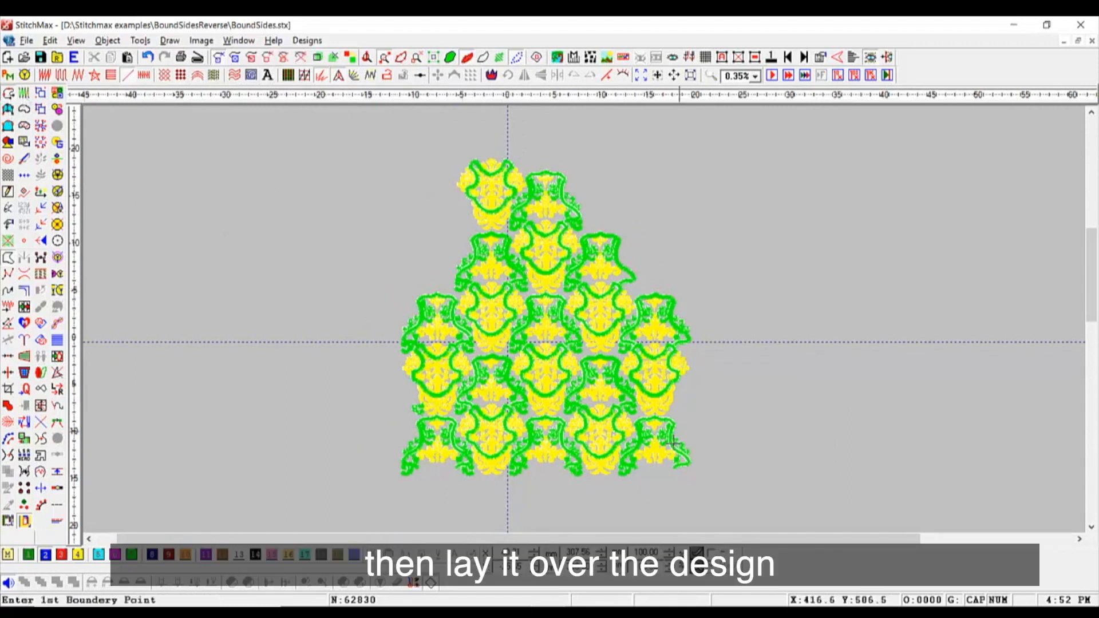
Step: Place the points of the closed cropping outline over the floral design
left_click(426, 487)
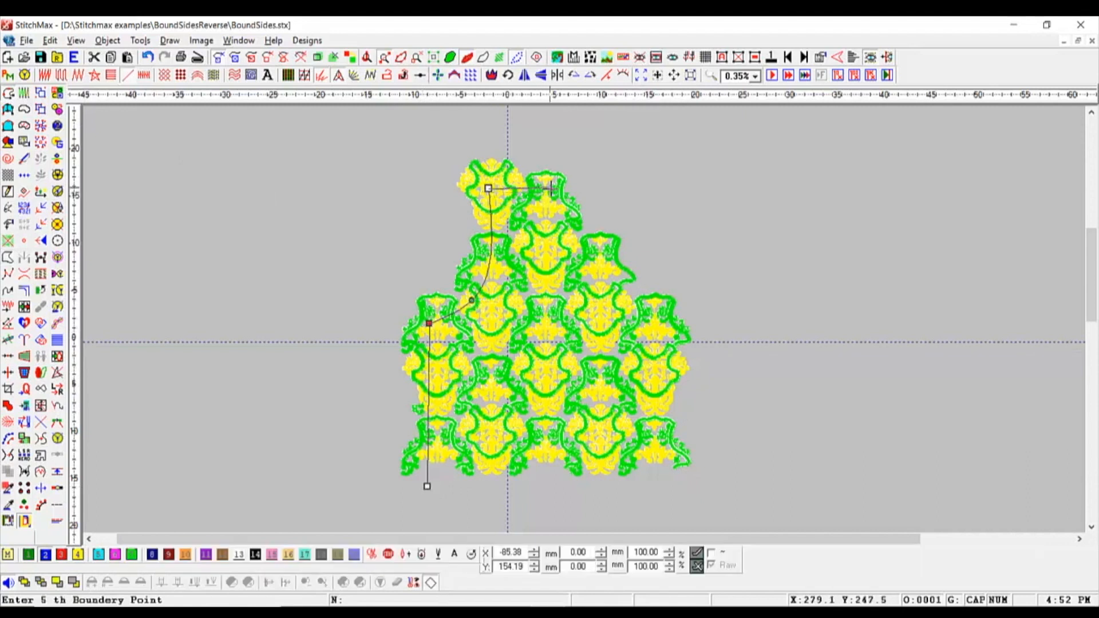
left_click(670, 324)
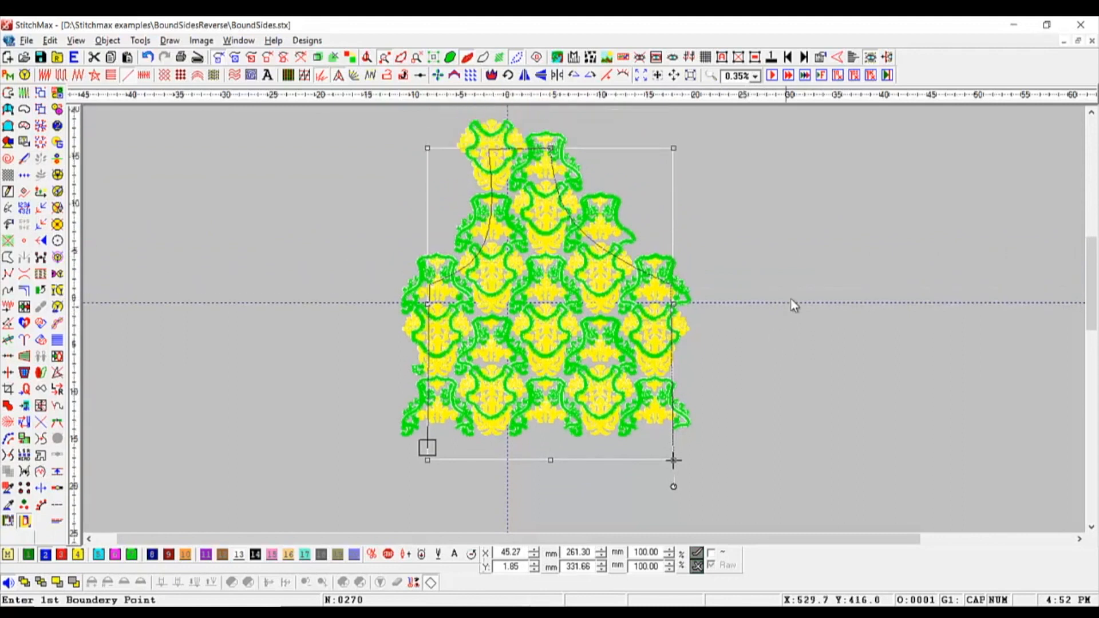
mouse_move(652, 184)
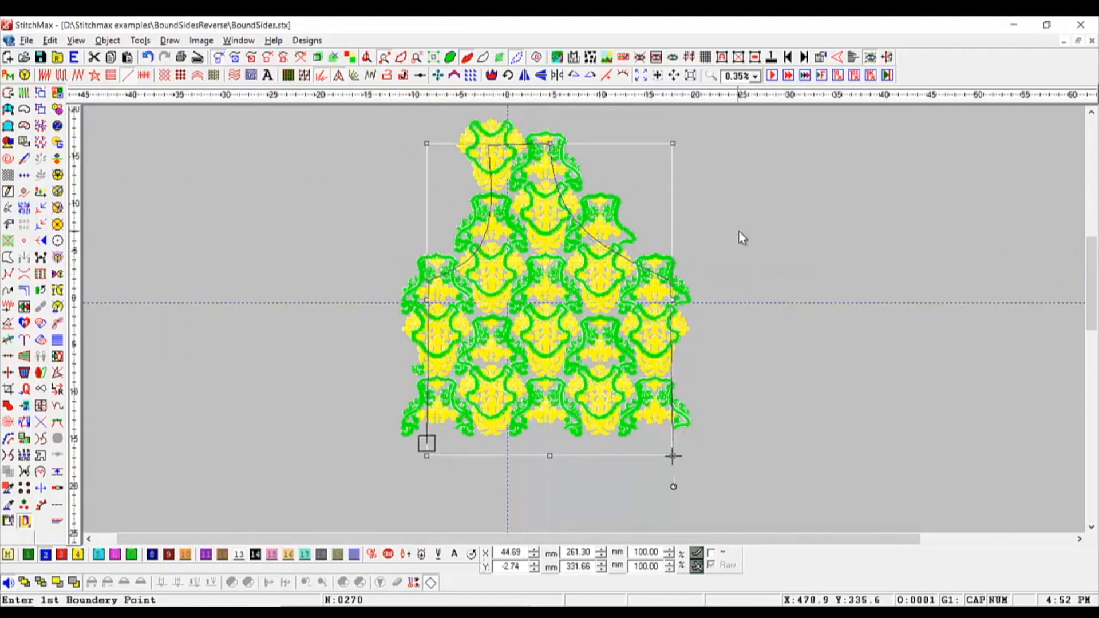
Step: Set the outline's area edge type to Crop Fill Type in the filling attributes
key("ctrl+shift+w")
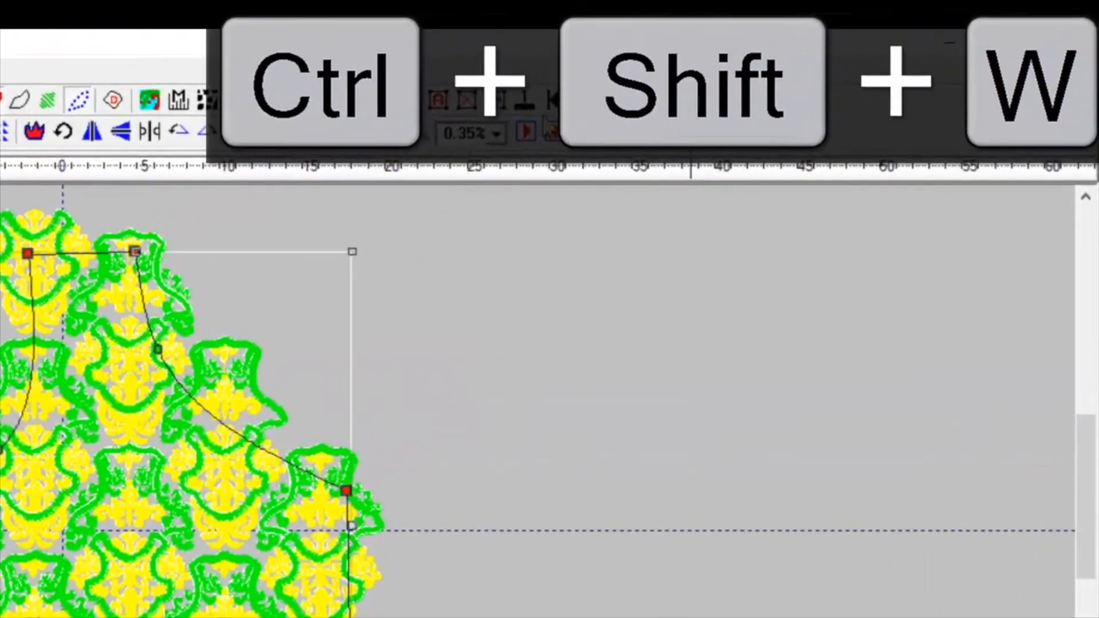
left_click(233, 465)
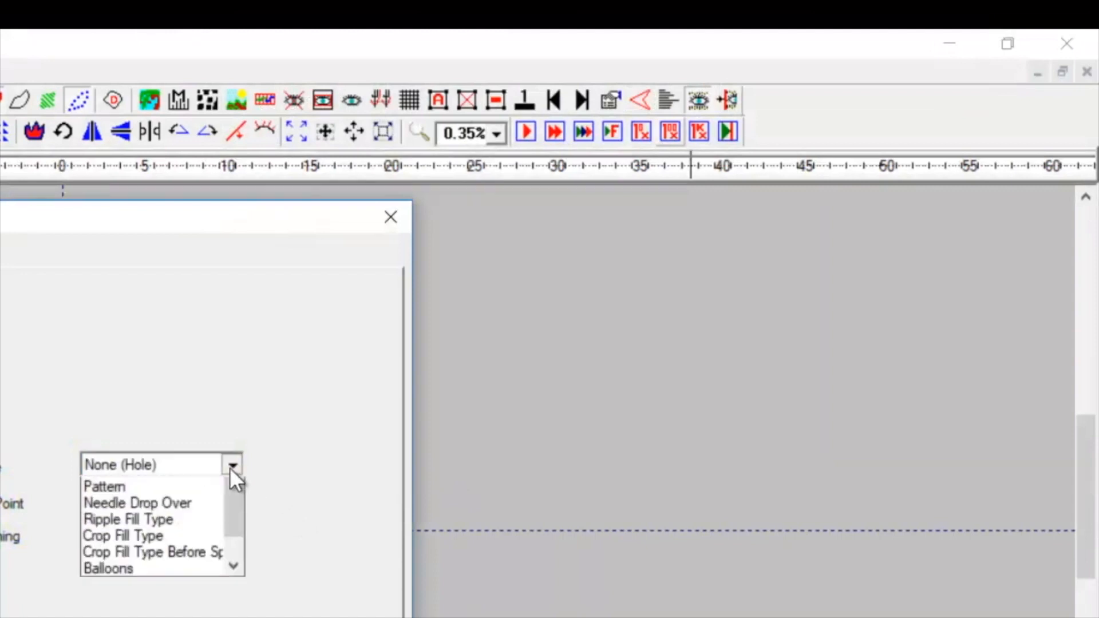
left_click(123, 536)
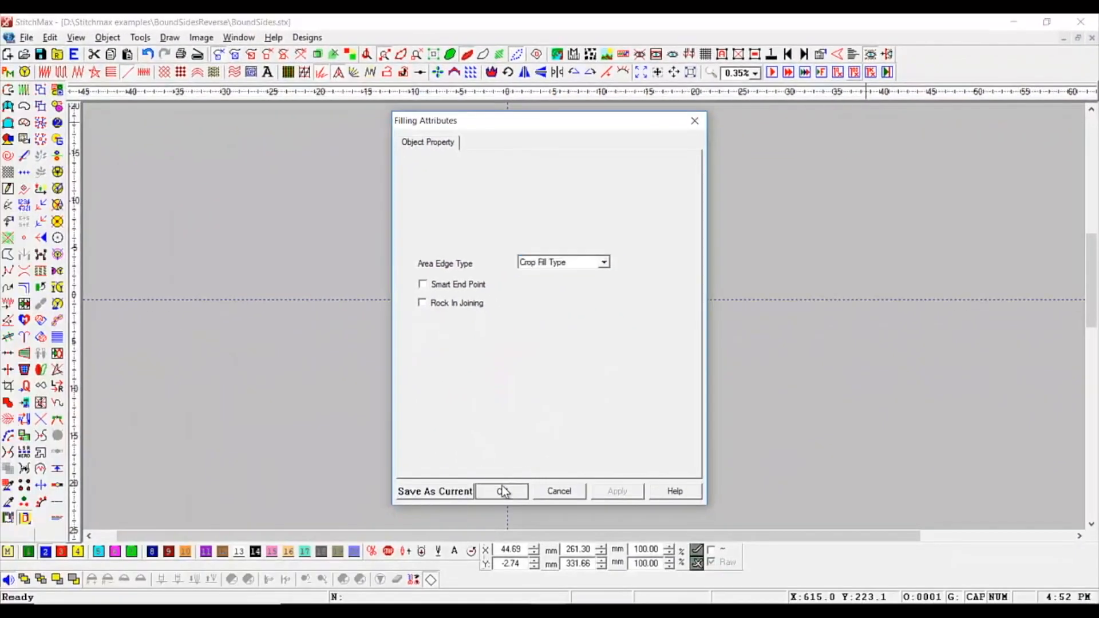
left_click(502, 491)
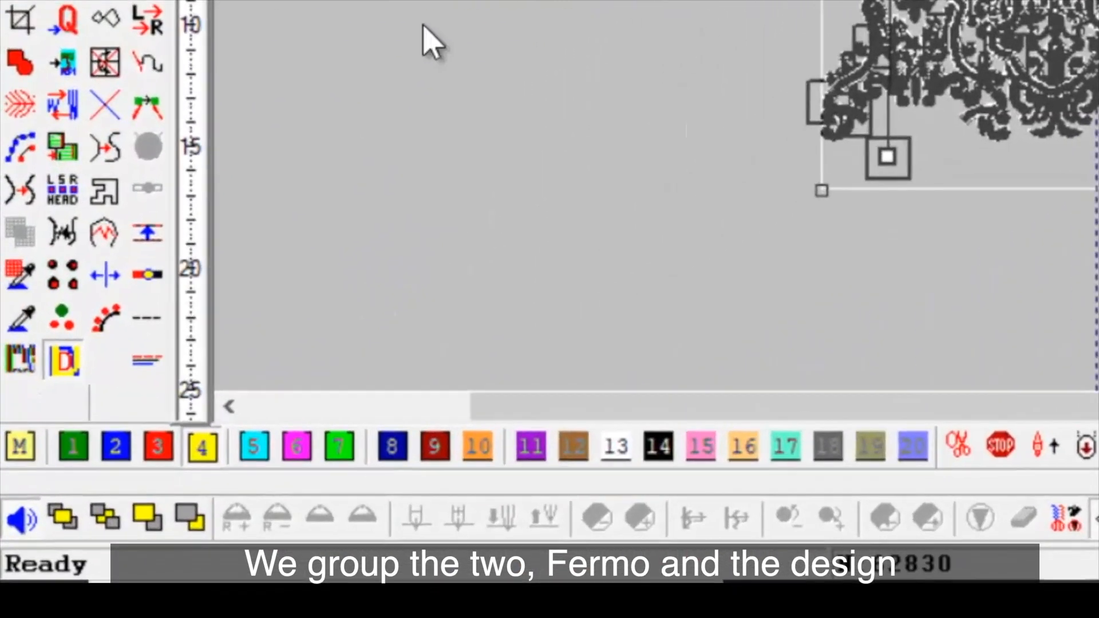
mouse_move(106, 233)
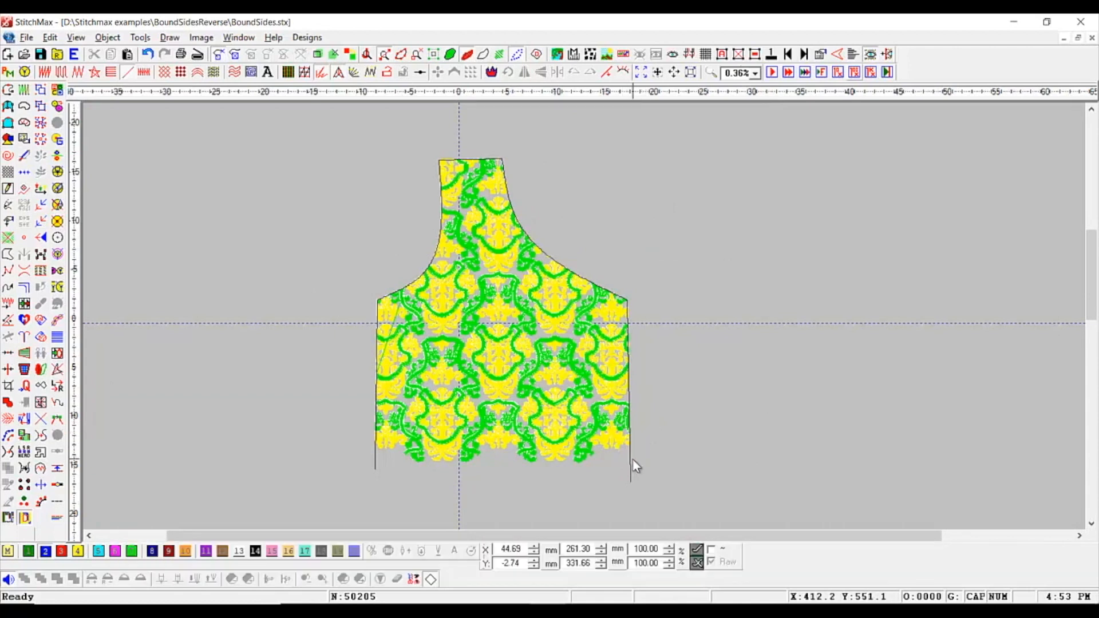
mouse_move(771, 399)
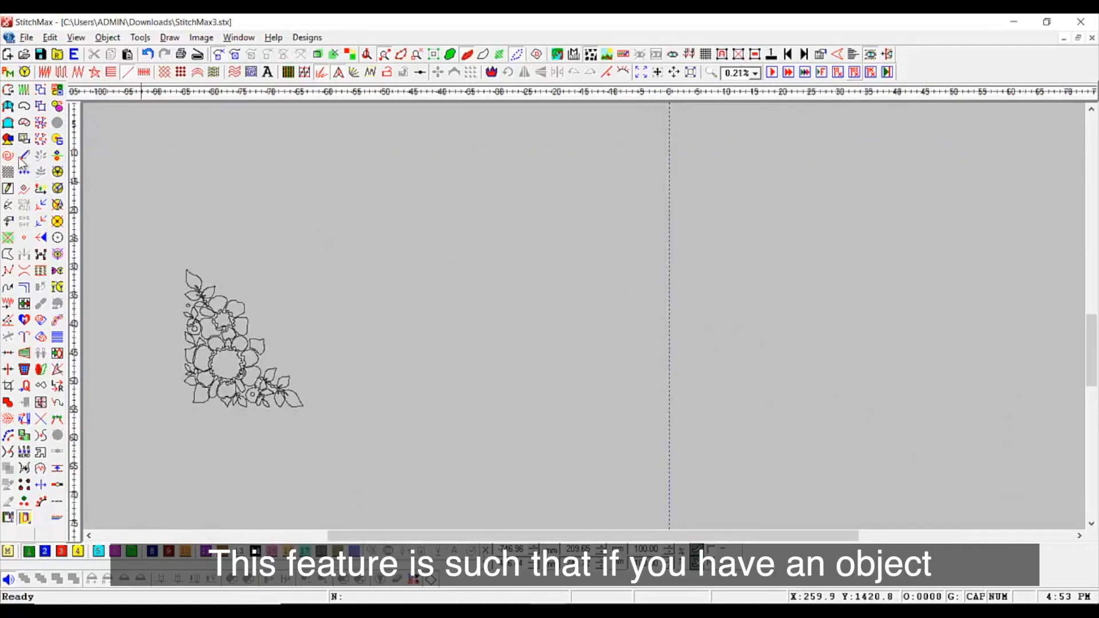
Step: Switch the shape drawing tool to Rectangle from the shape flyout
left_click(9, 138)
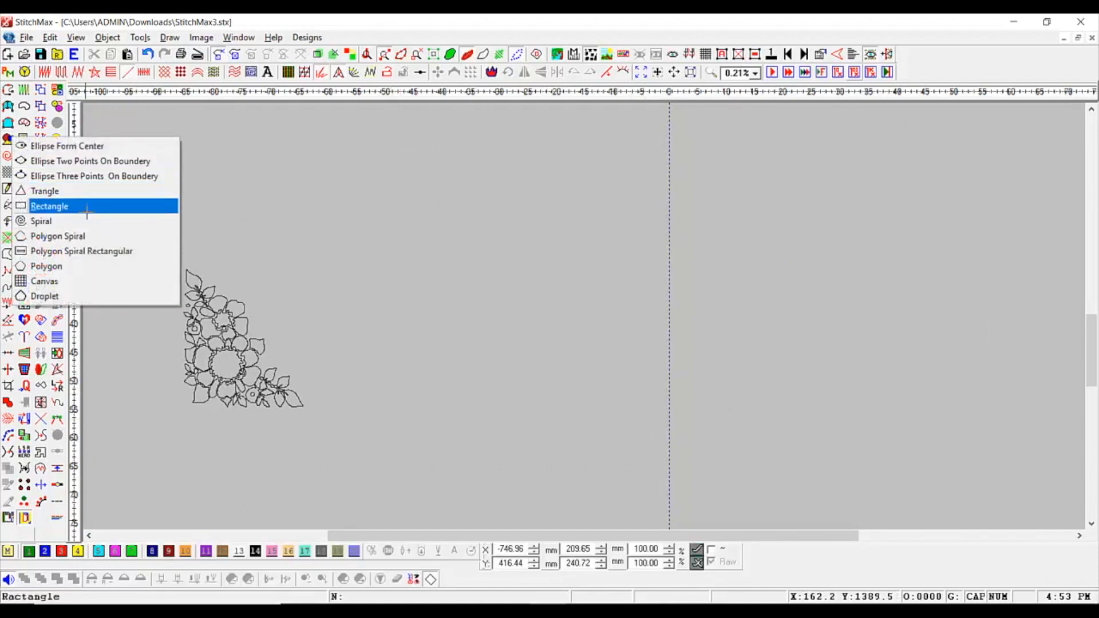
left_click(49, 206)
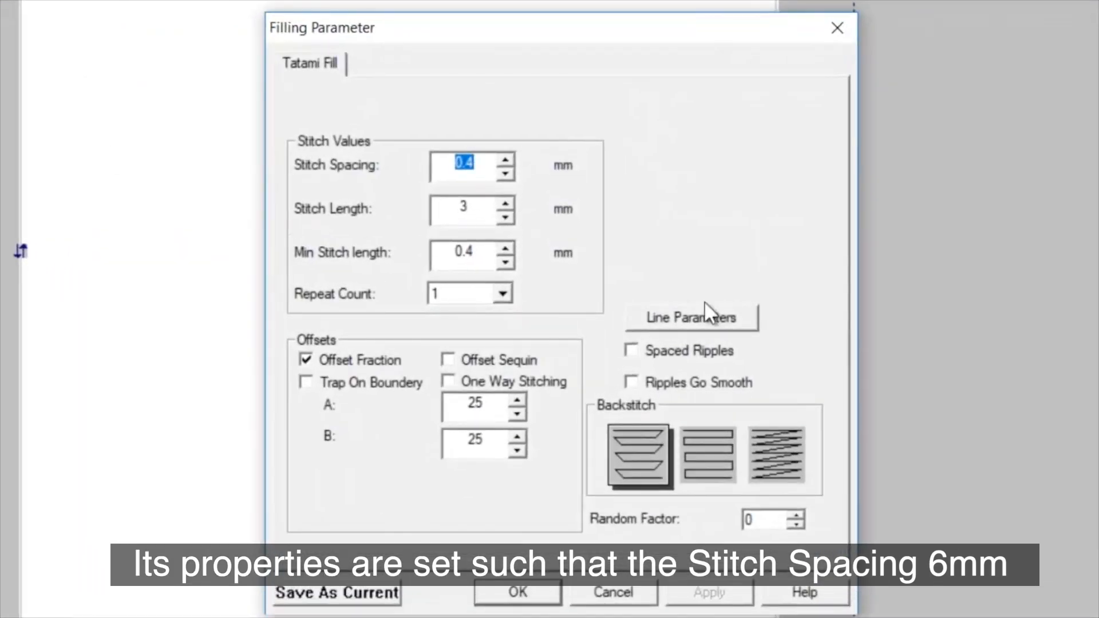
Step: Enter a 6 mm tatami stitch spacing for the rectangle's fill
type("6")
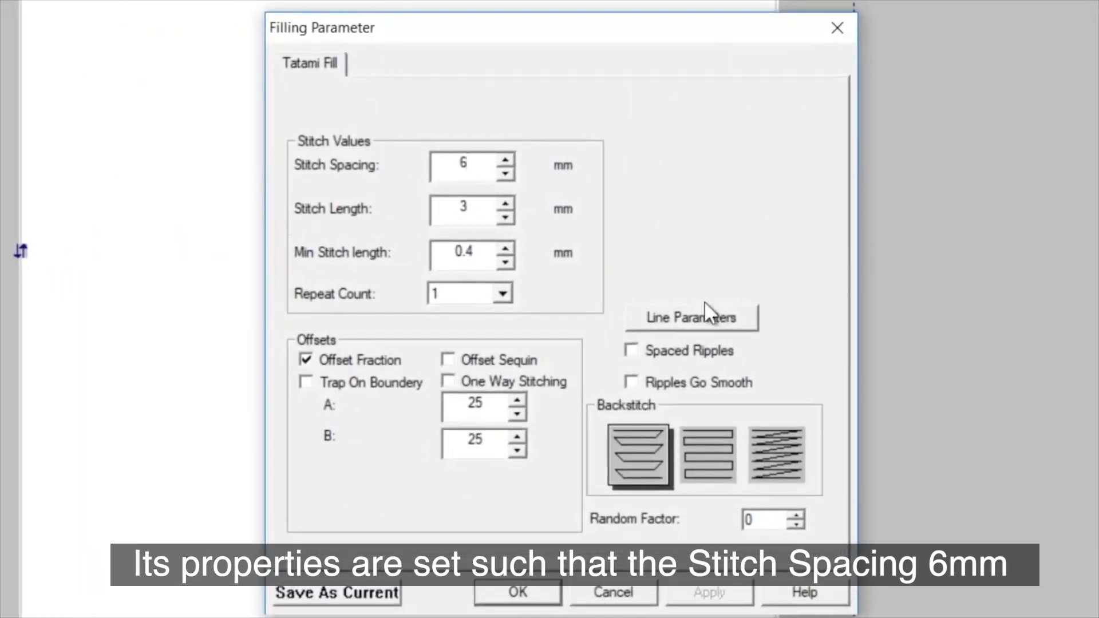
left_click(518, 593)
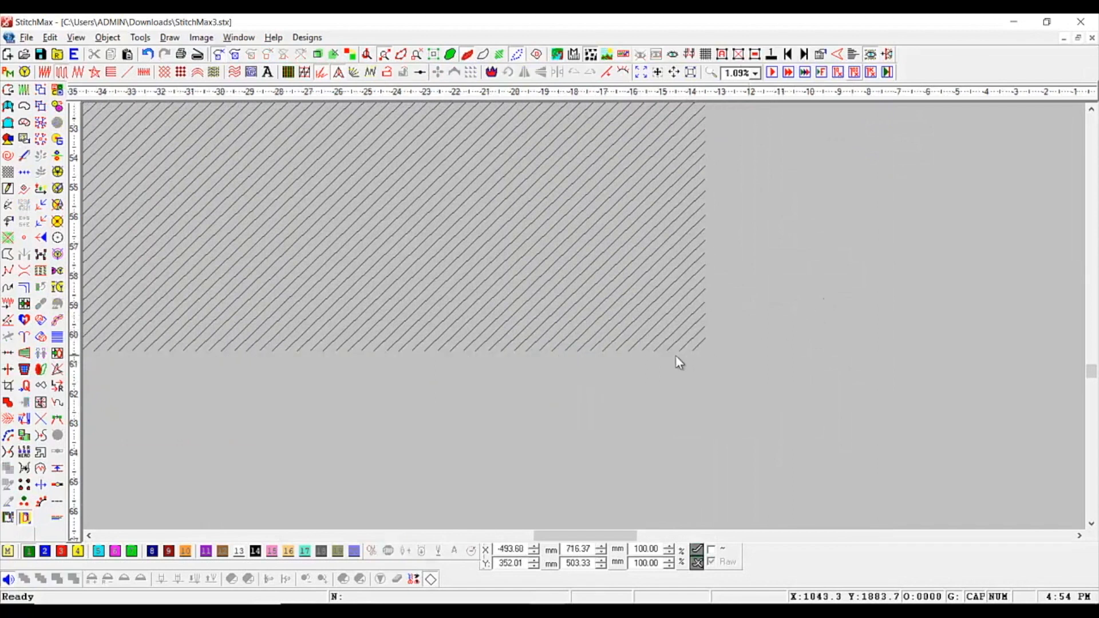
mouse_move(490, 209)
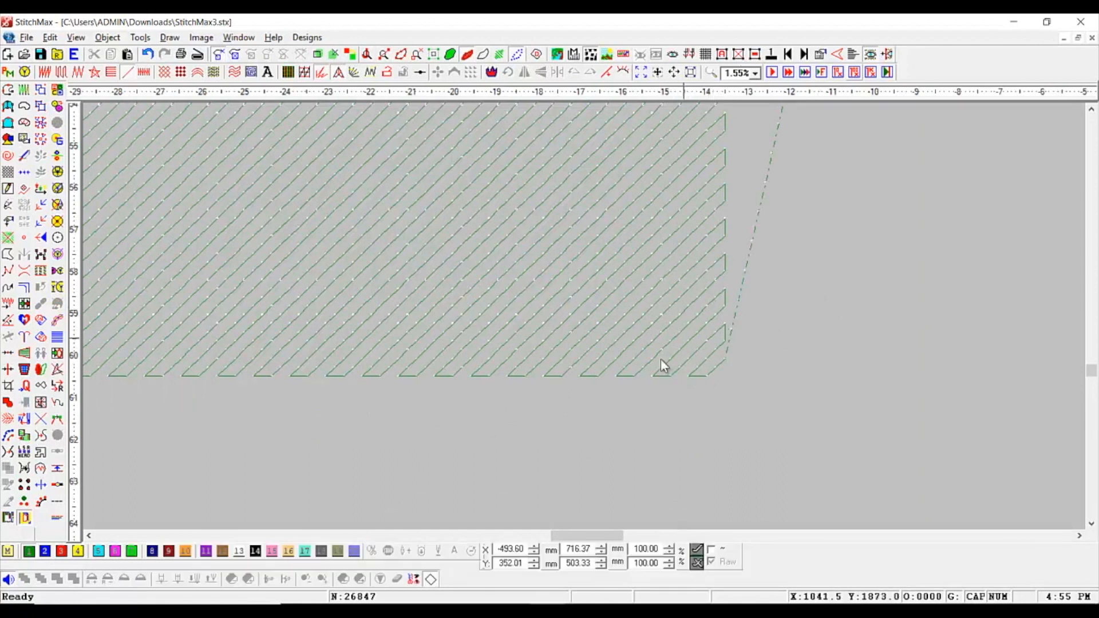
mouse_move(515, 323)
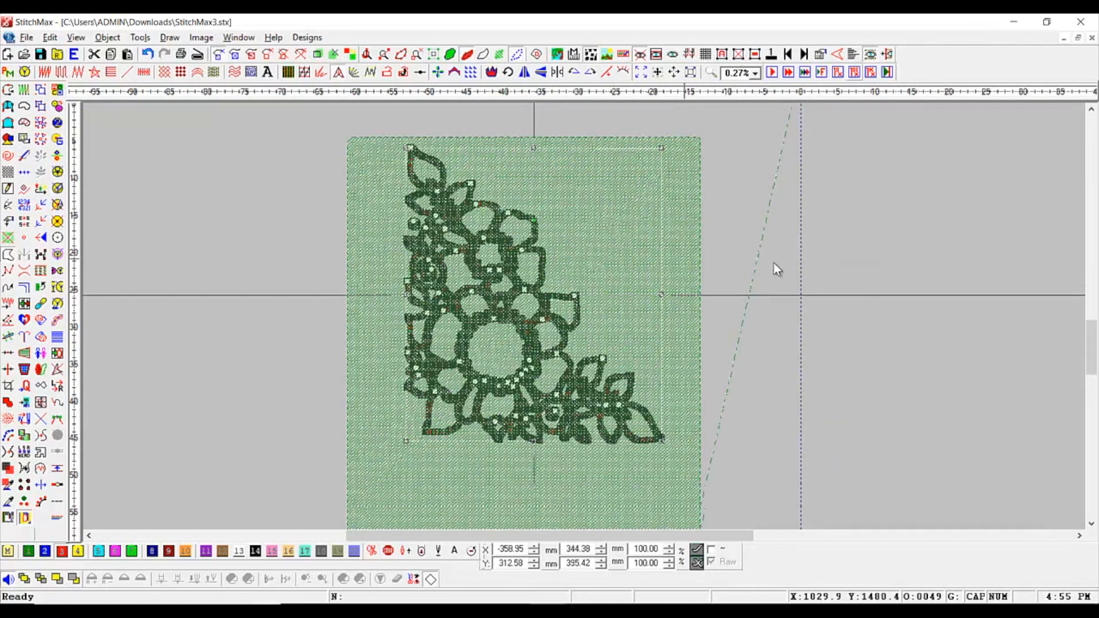
Step: Scroll the view to position the flower over the line-filled rectangle
scroll("down", 3)
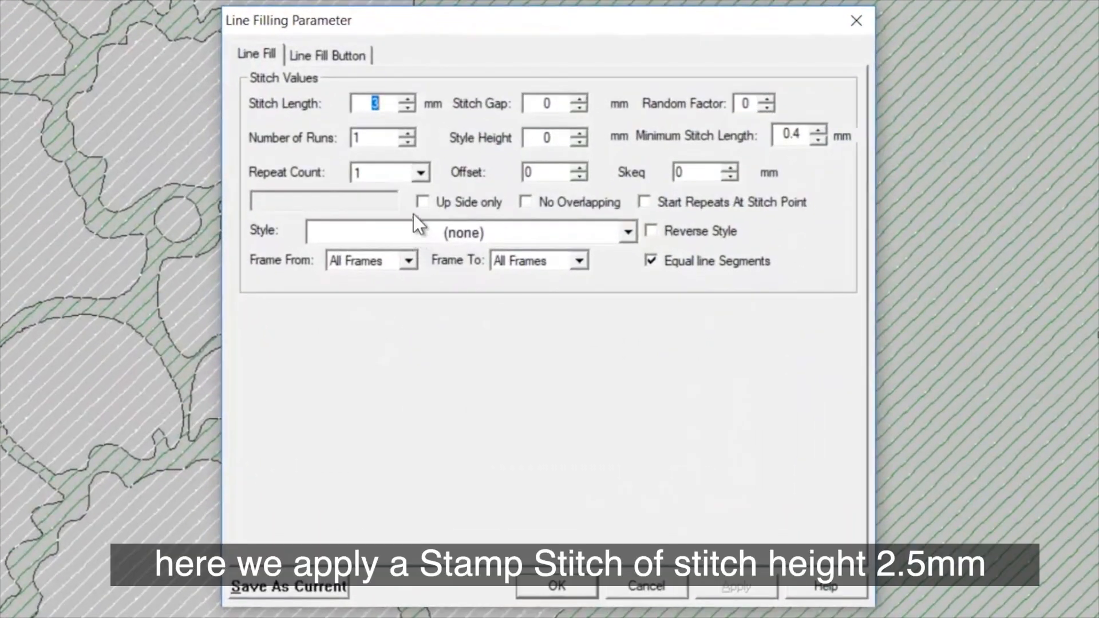
Step: Set stitch length .65 mm and style height 2.5 mm, skip the first motif stitch, motif angle 45
type(".65")
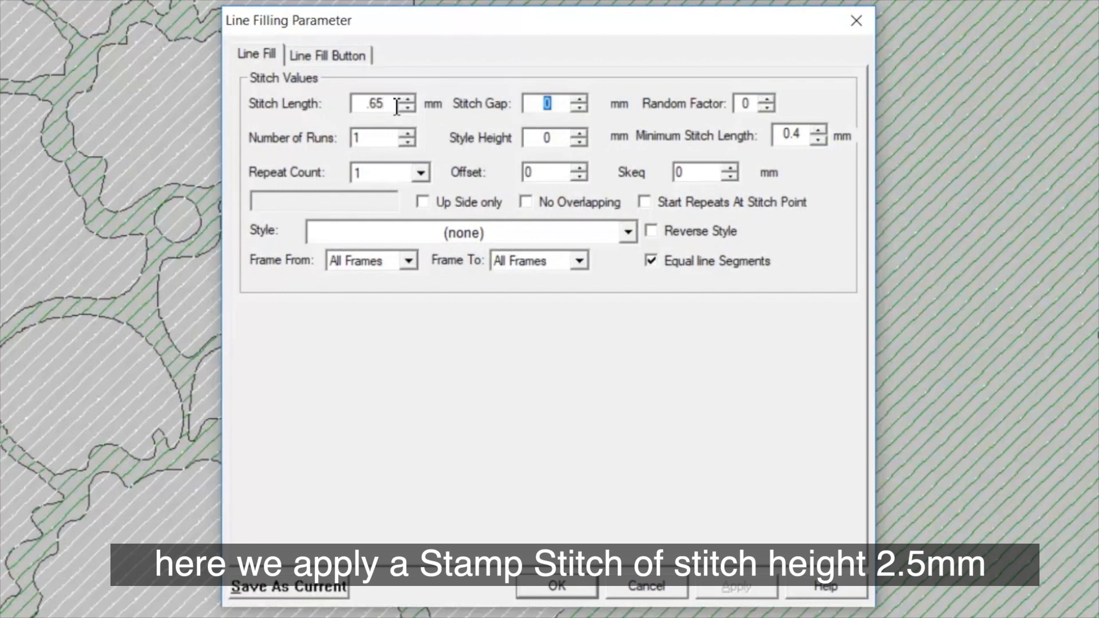
type("2.5")
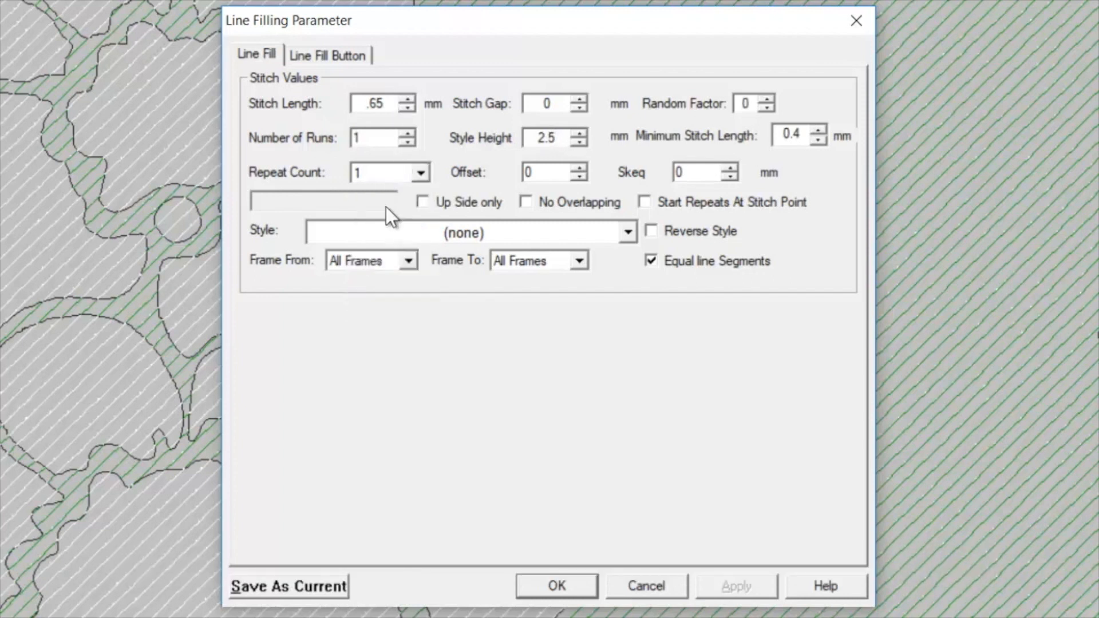
left_click(327, 55)
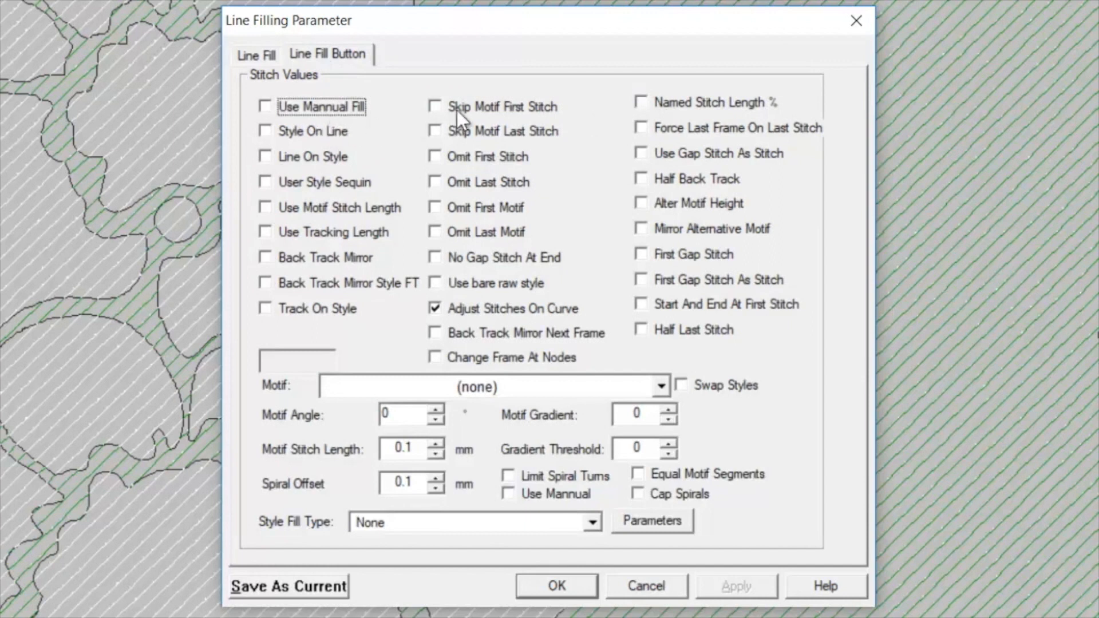
left_click(434, 105)
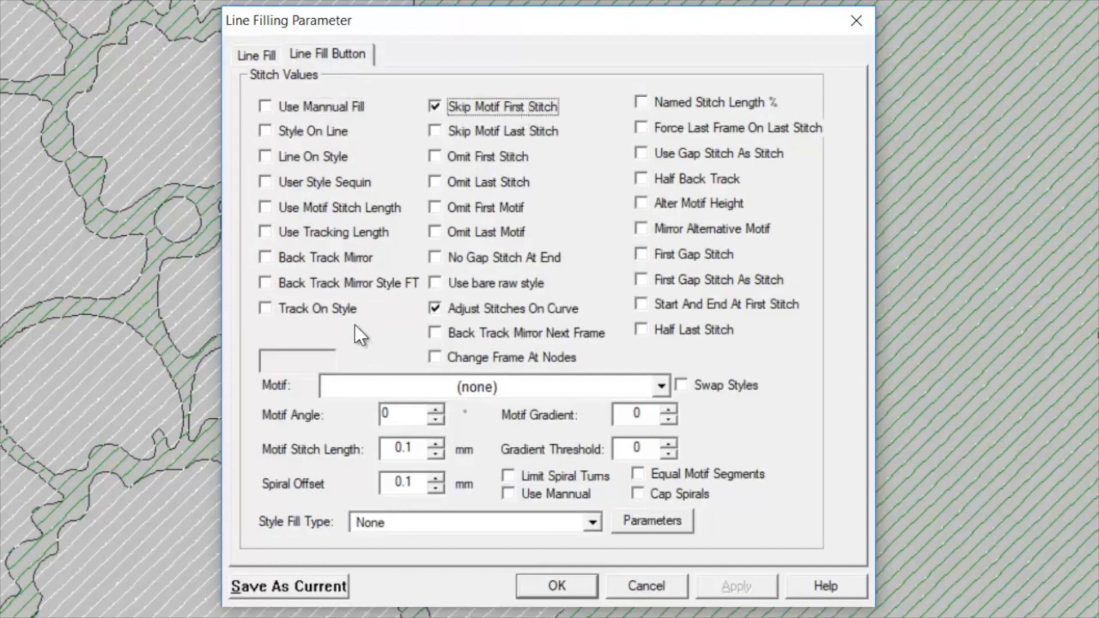
left_click(404, 413)
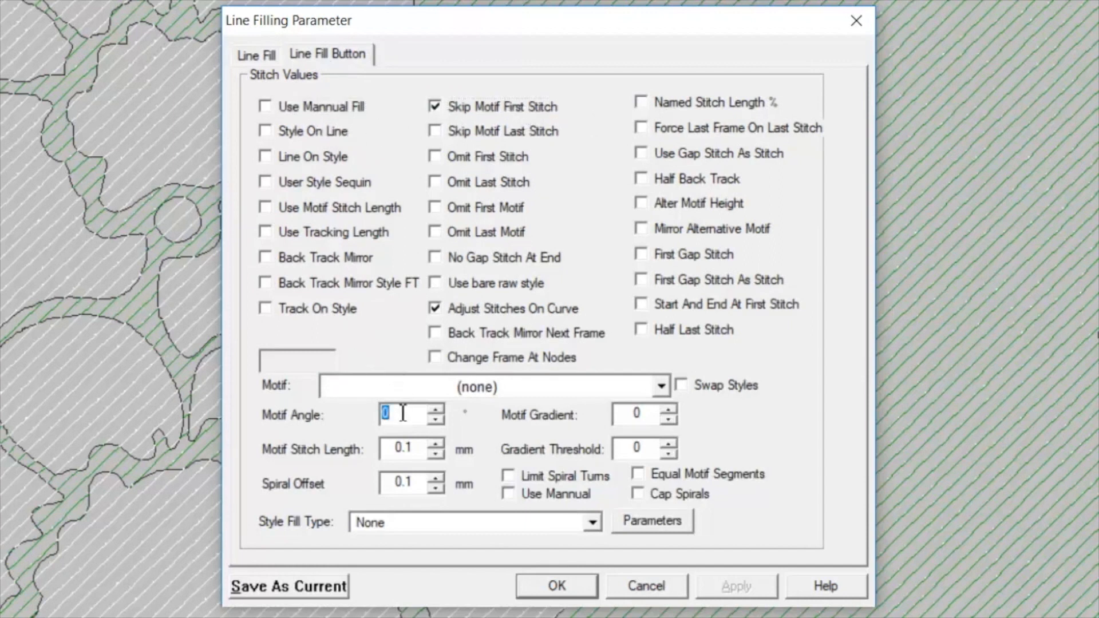
type("45")
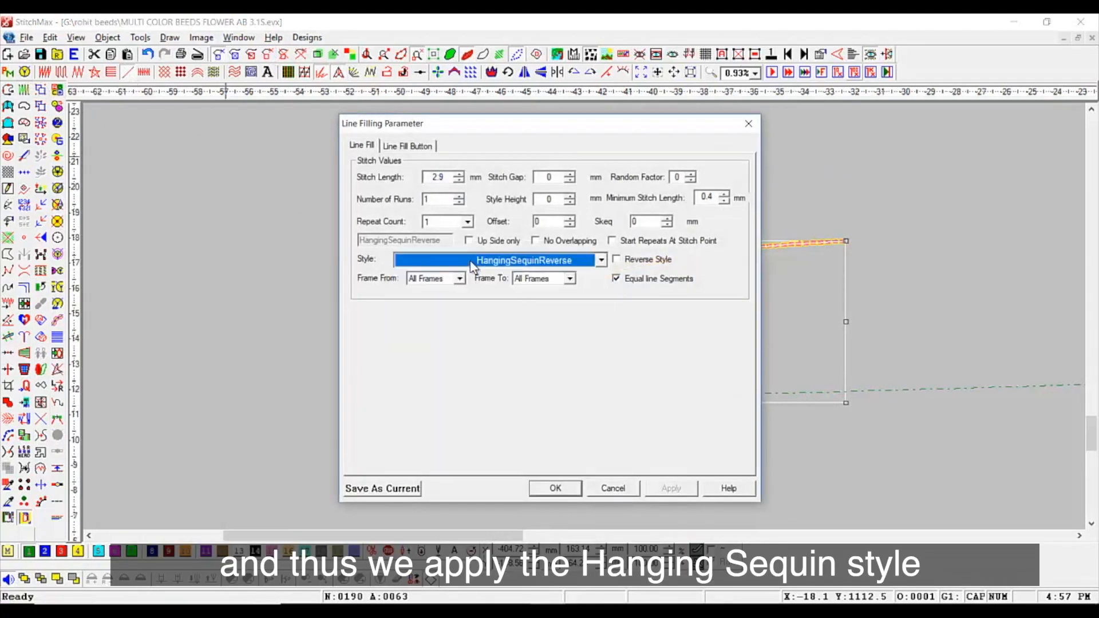
Step: Switch the line style from Hanging Sequin Reverse to Hanging Sequin
left_click(523, 260)
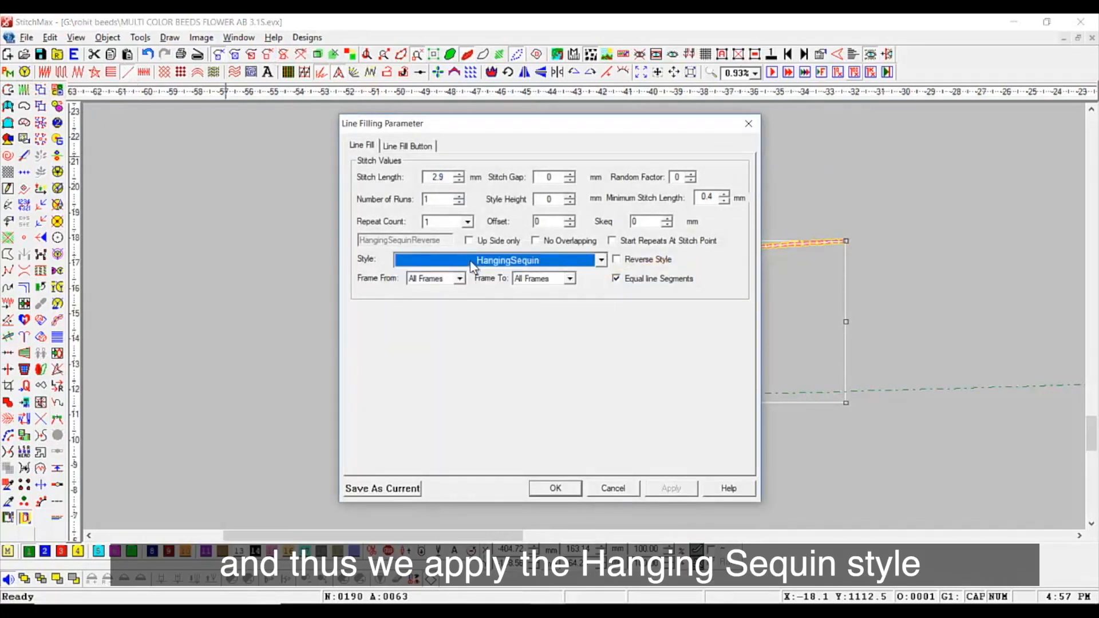
left_click(555, 488)
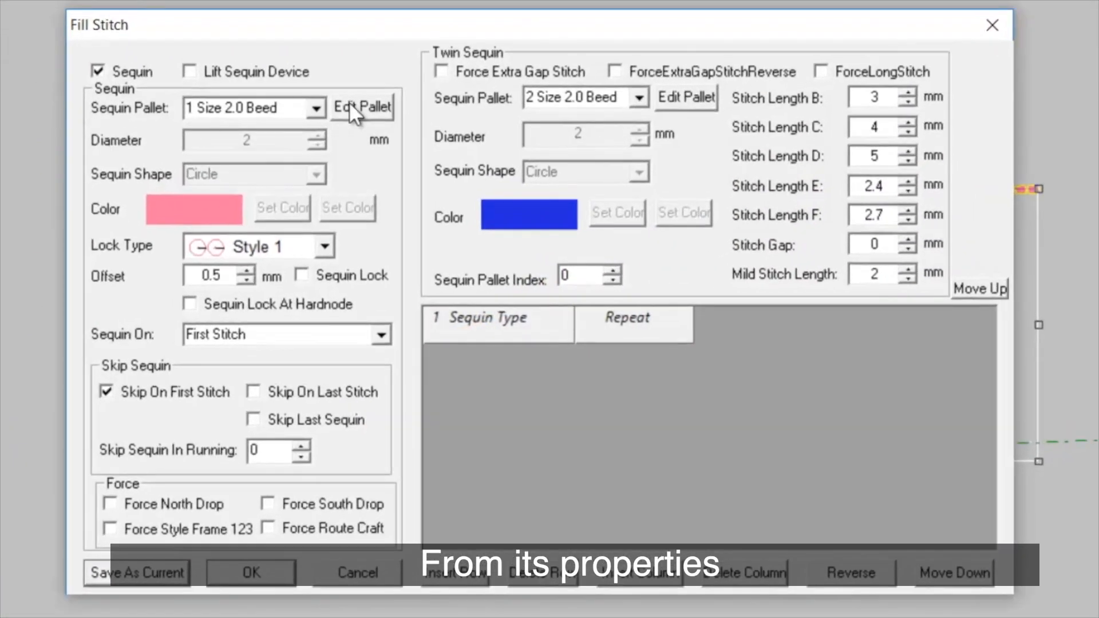
Step: Edit the first sequin palette to a bead shape, 2 mm diameter and 2.5 mm height
left_click(362, 107)
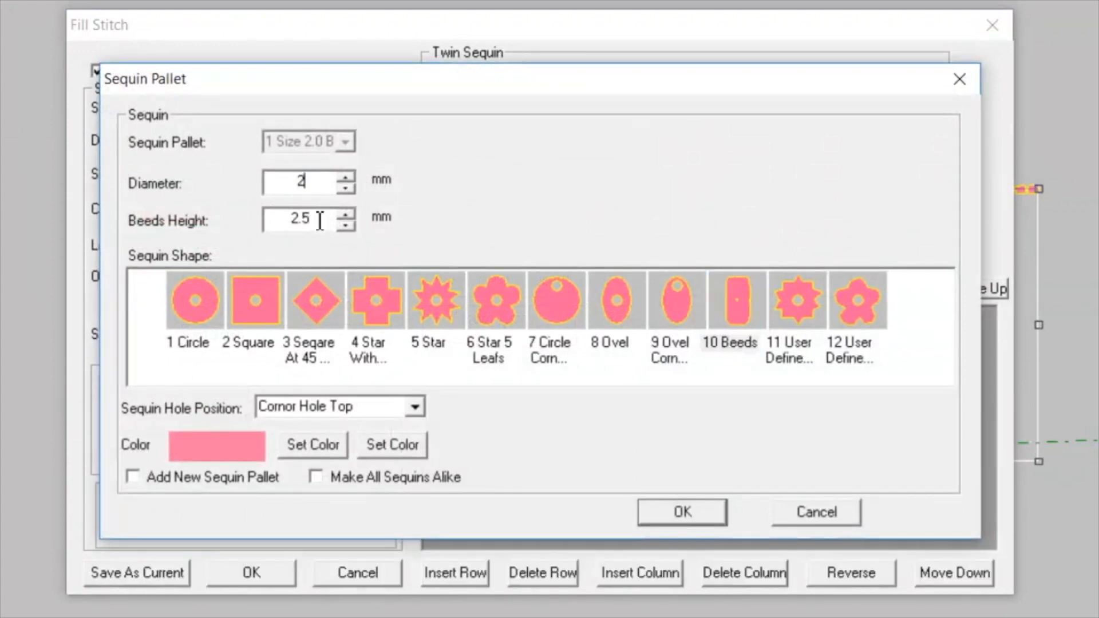
left_click(681, 512)
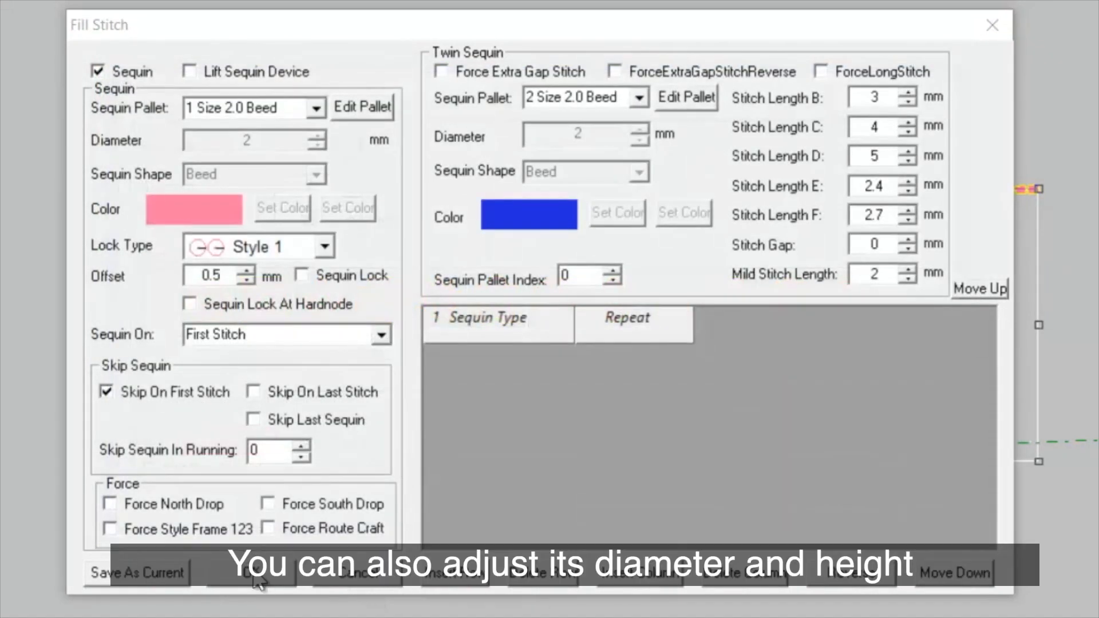